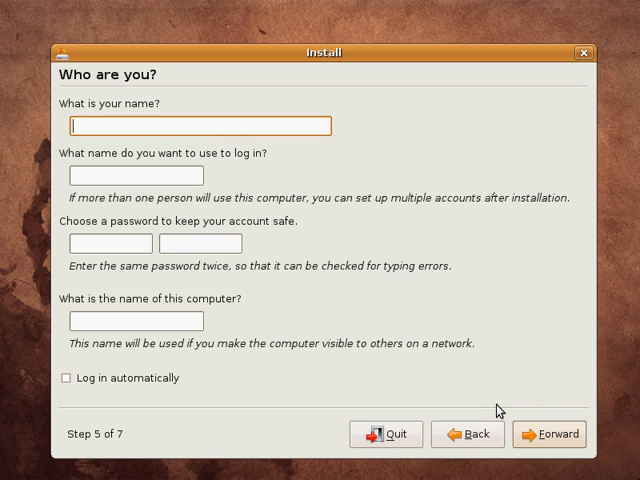
mouse_move(270, 128)
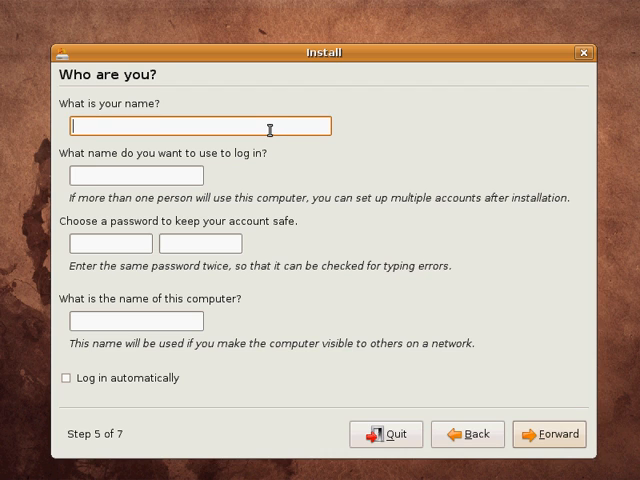
- Enter the full name 'ali ross', auto-filling login 'ali' and computer name 'ali-desktop'
type("ali ross")
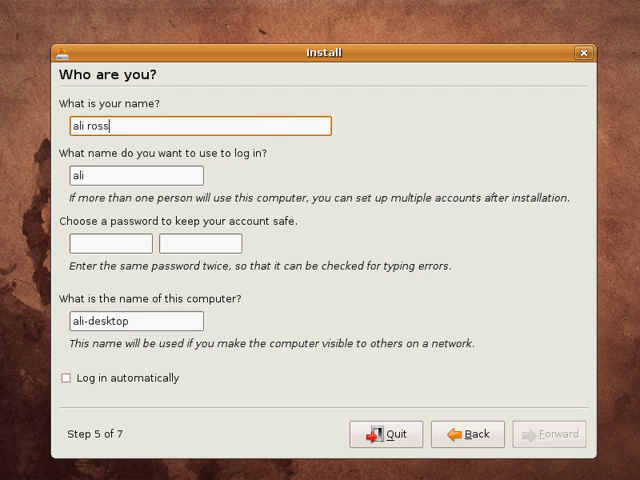
left_click(136, 176)
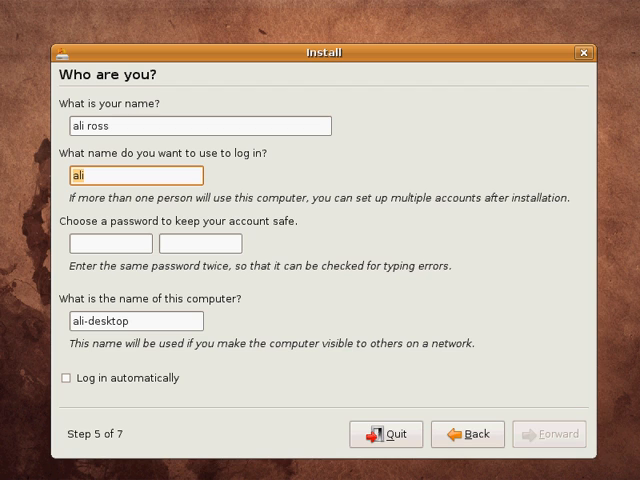
- Enter the account password in the password field
left_click(110, 244)
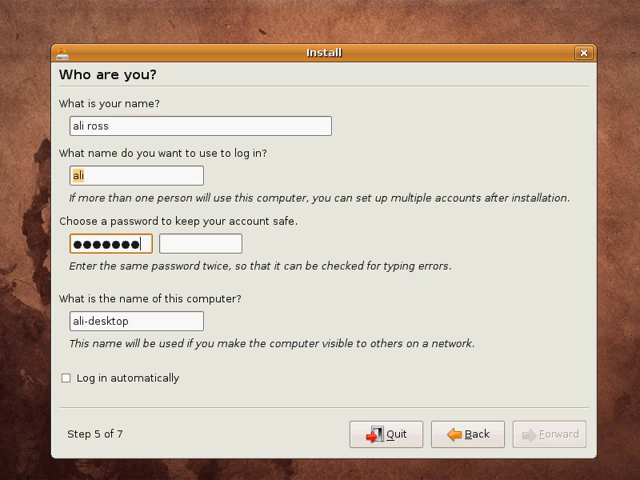
type("•••••")
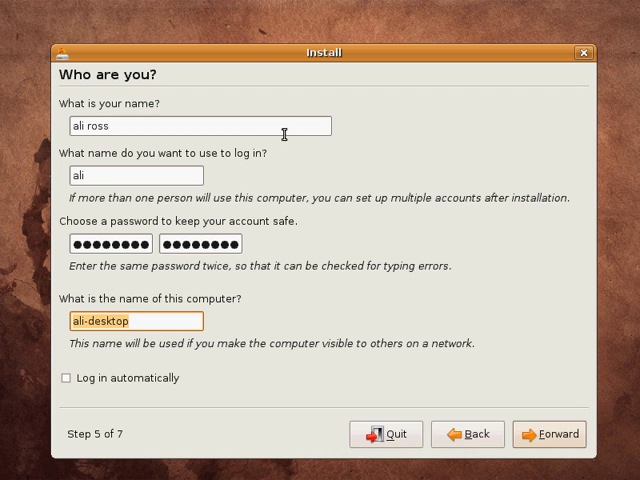
mouse_move(192, 368)
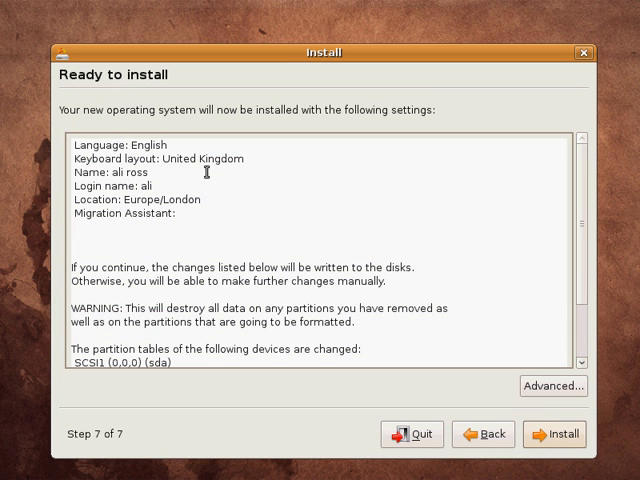
- Review the Ready to install summary and start the installation, launching the partitioner
scroll("down", 3)
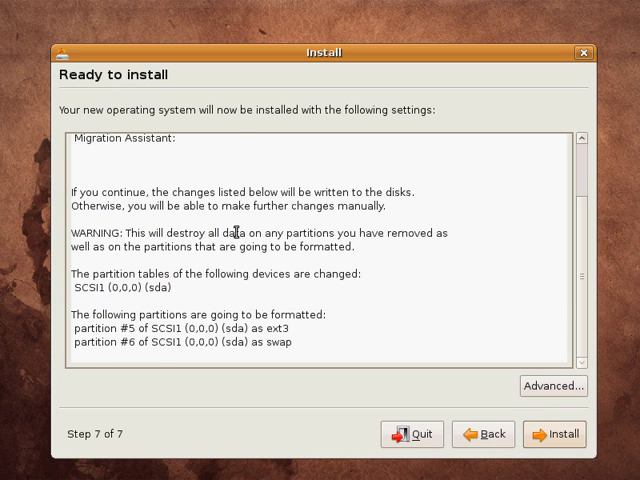
scroll("up", 3)
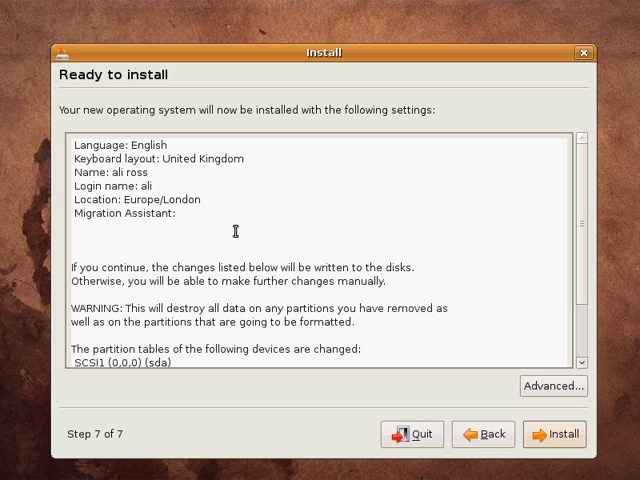
mouse_move(394, 296)
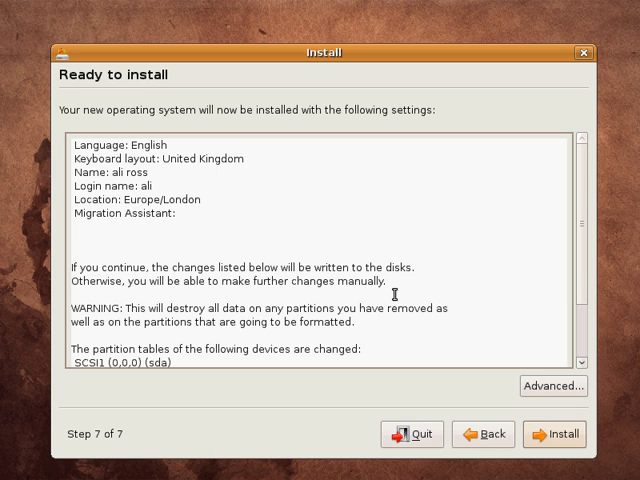
scroll("down", 3)
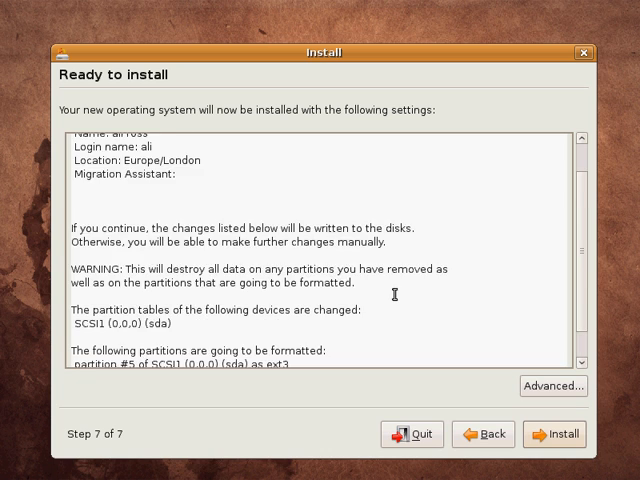
scroll("up", 3)
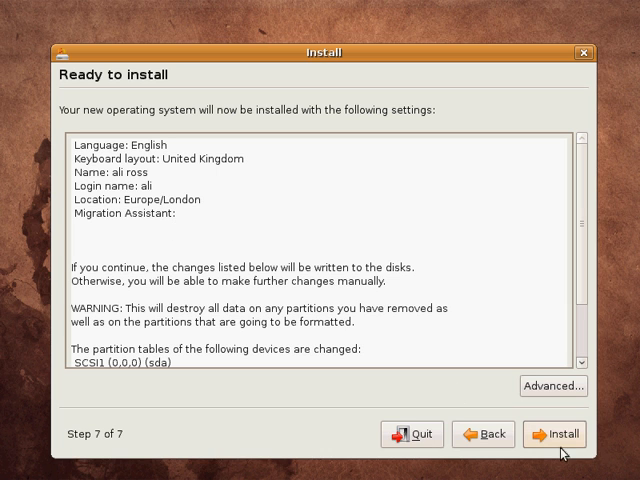
left_click(552, 434)
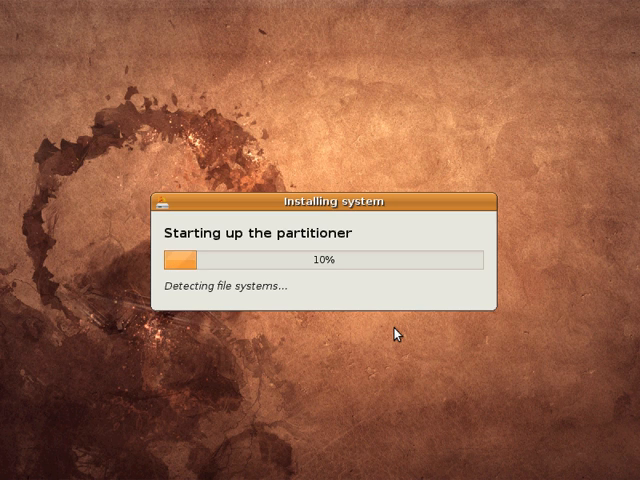